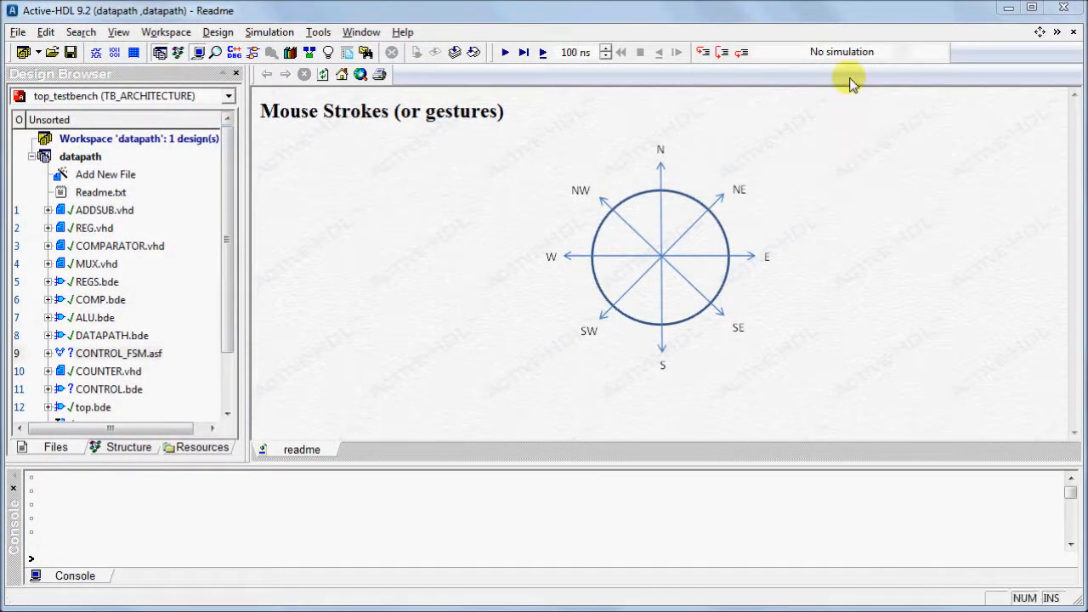
# Step: Bring up the toolbar context menu offering Customize
pyautogui.rightClick(854, 83)
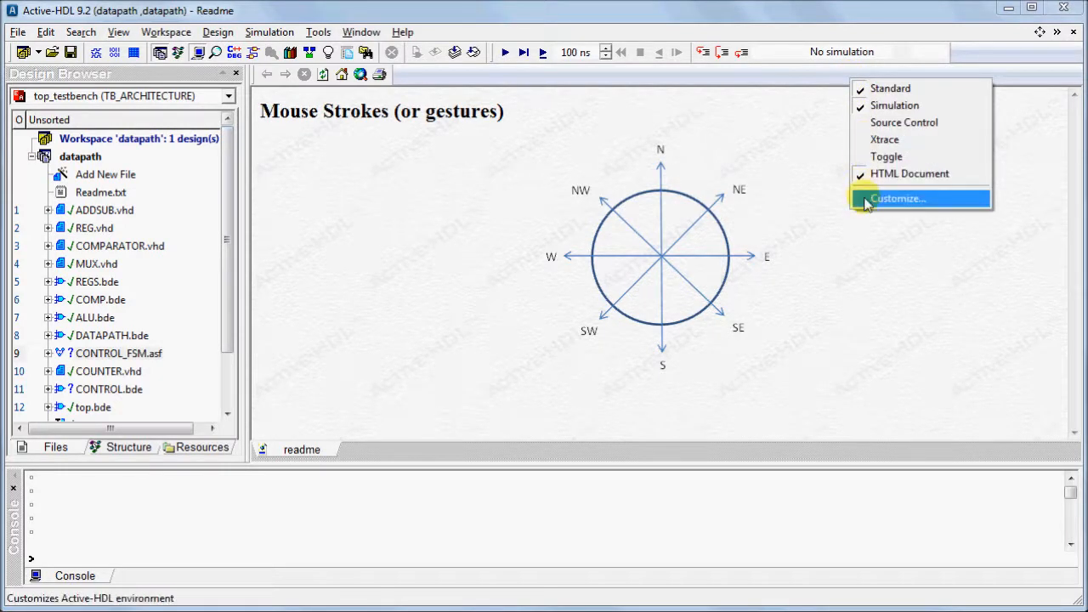
# Step: Enable mouse strokes activated with the right button, keeping suggestion wheel and 300 ms delay, and confirm
pyautogui.click(898, 197)
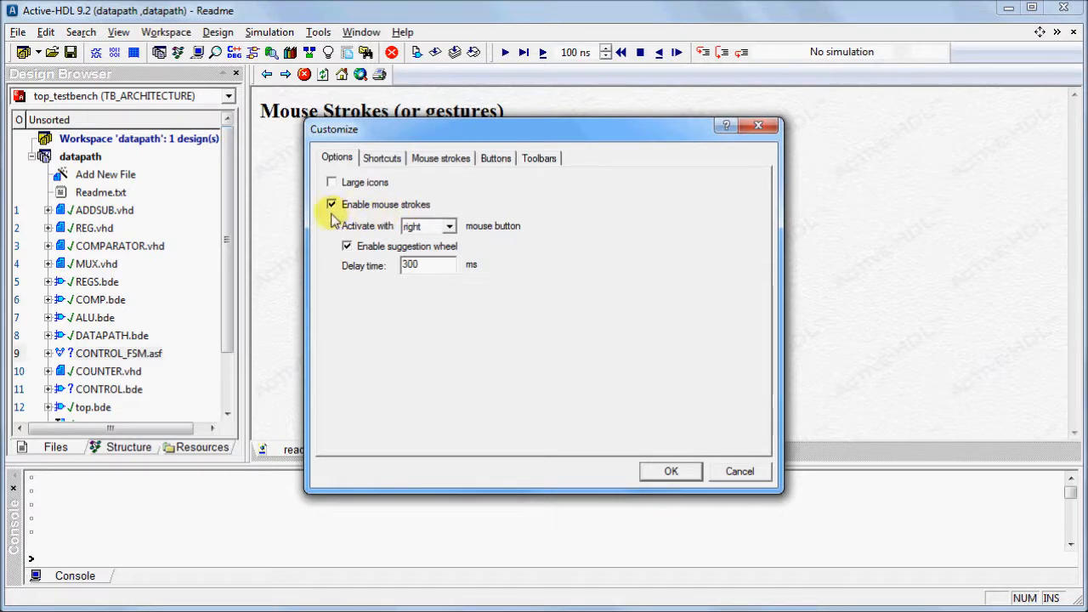
pyautogui.moveTo(391, 221)
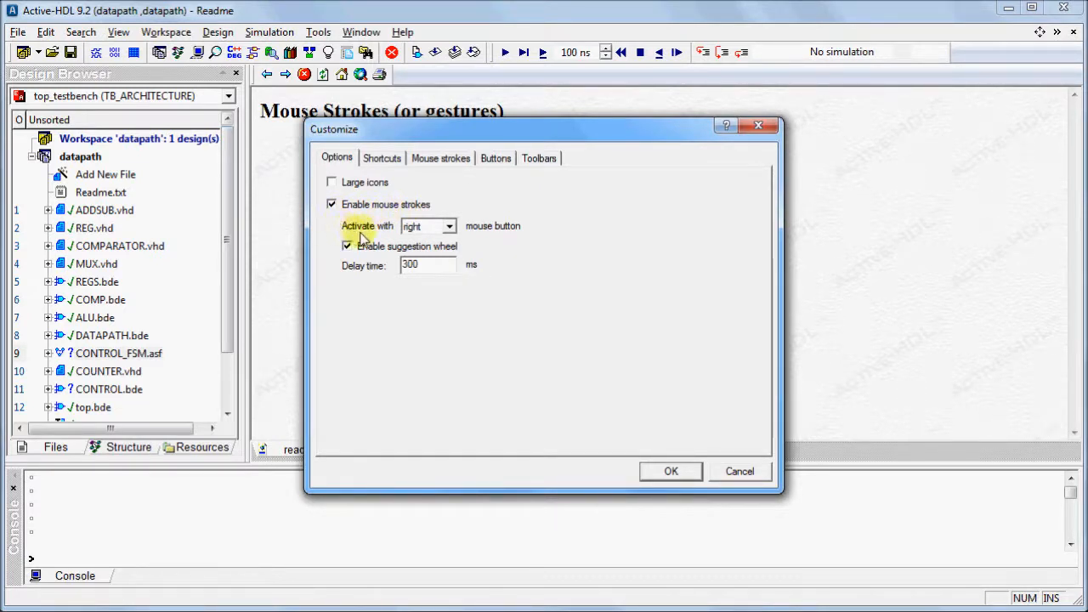
pyautogui.click(449, 226)
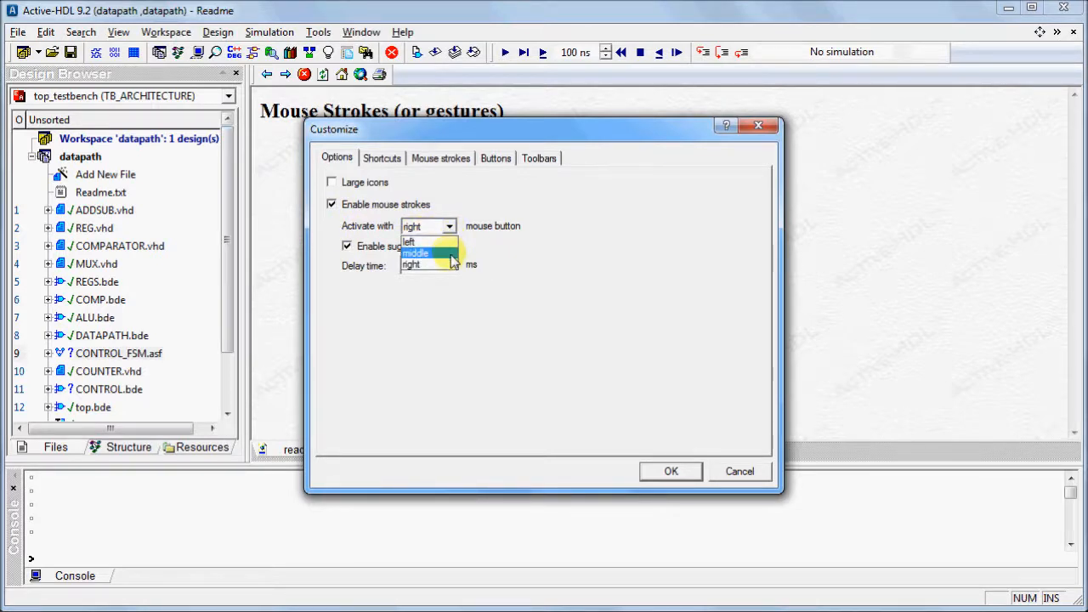
pyautogui.click(412, 266)
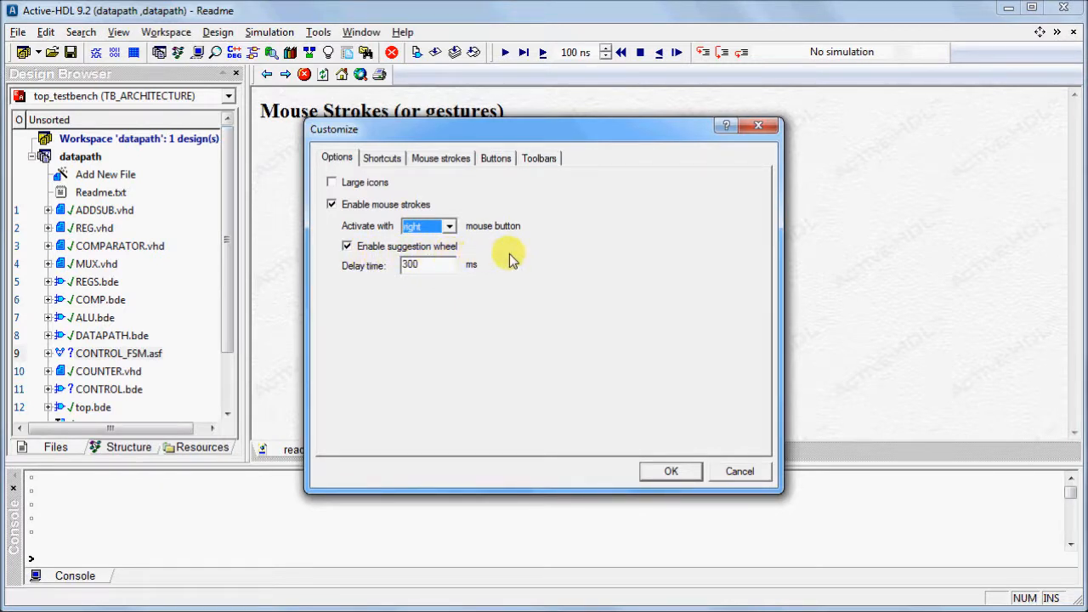
pyautogui.moveTo(432, 283)
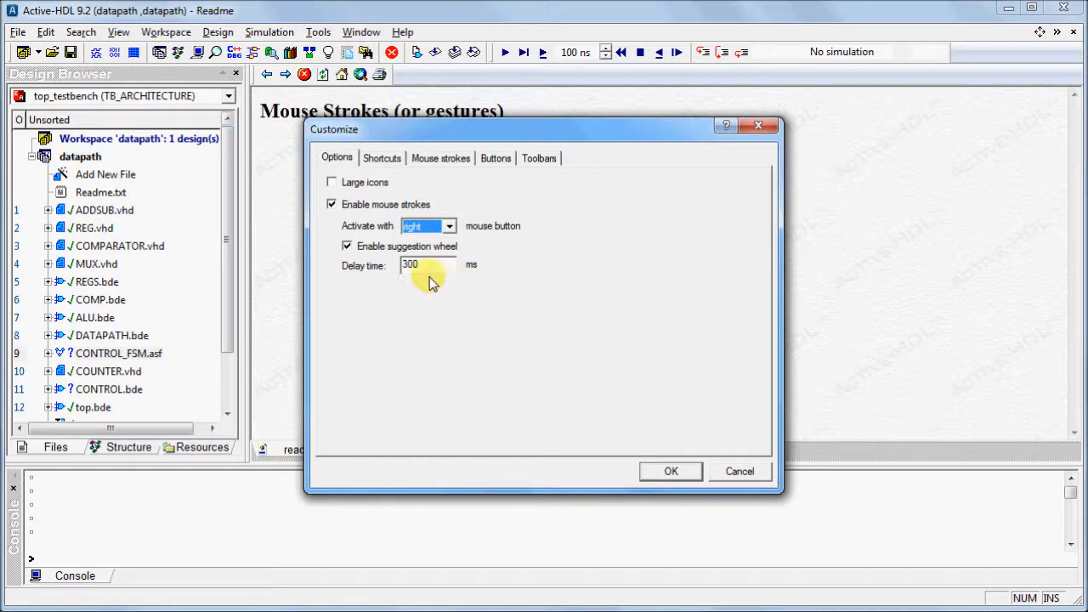
pyautogui.moveTo(416, 284)
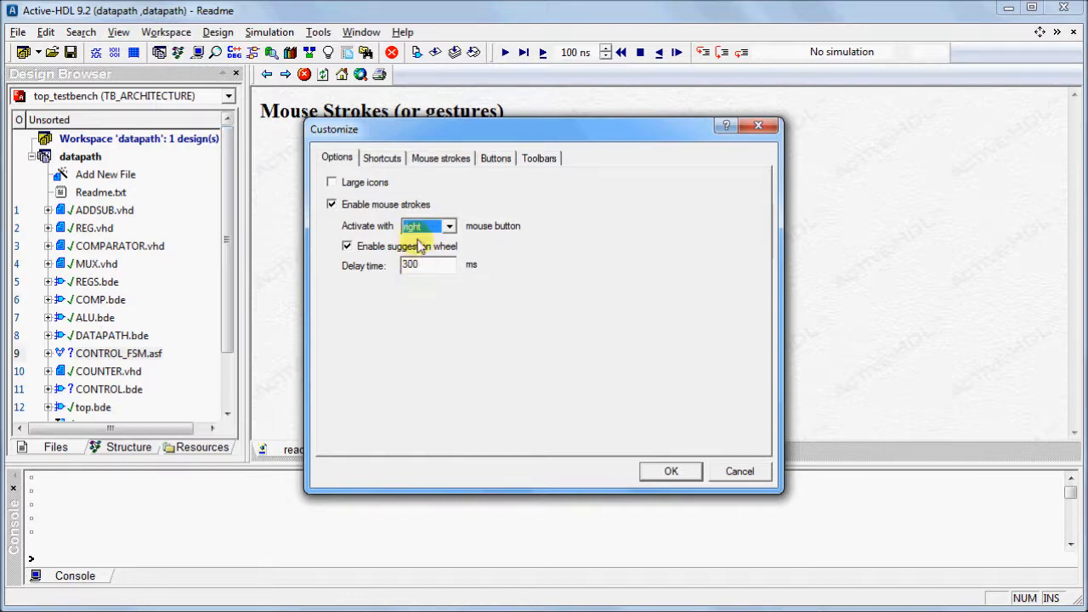
pyautogui.moveTo(486, 242)
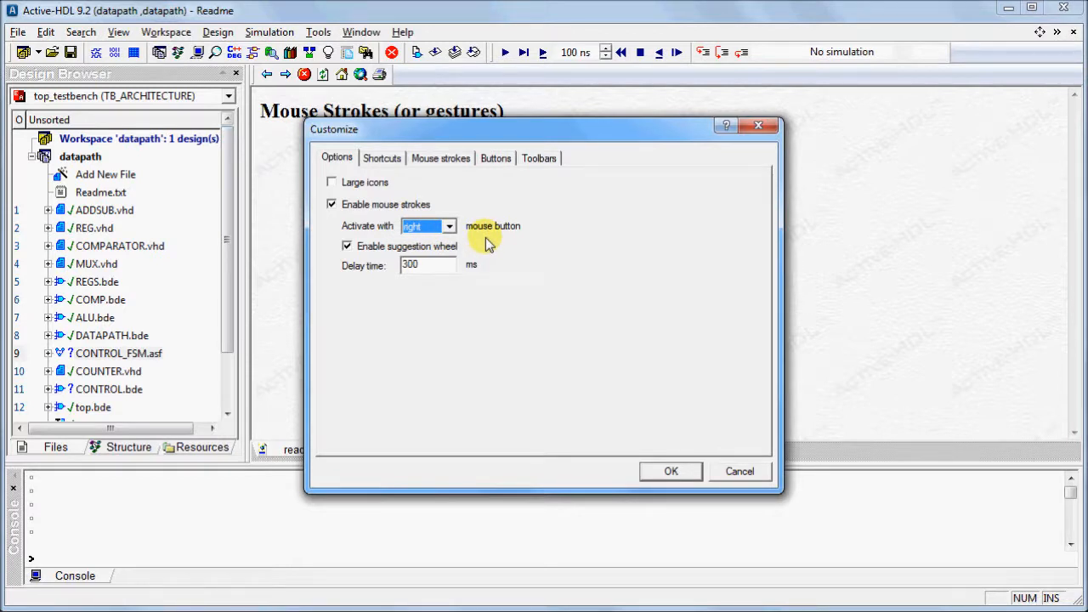
pyautogui.moveTo(456, 282)
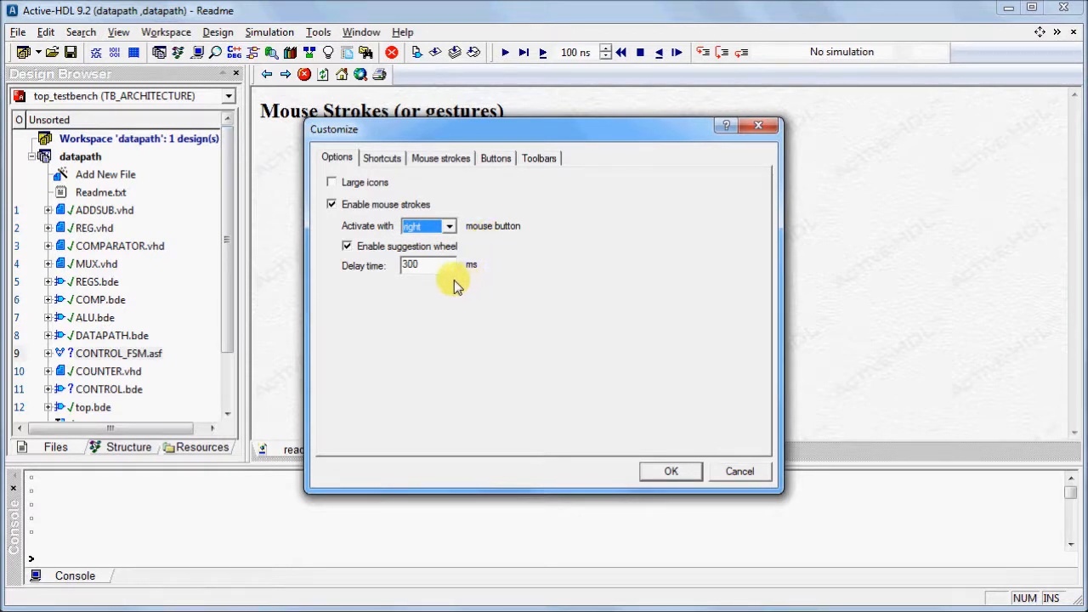
pyautogui.moveTo(602, 427)
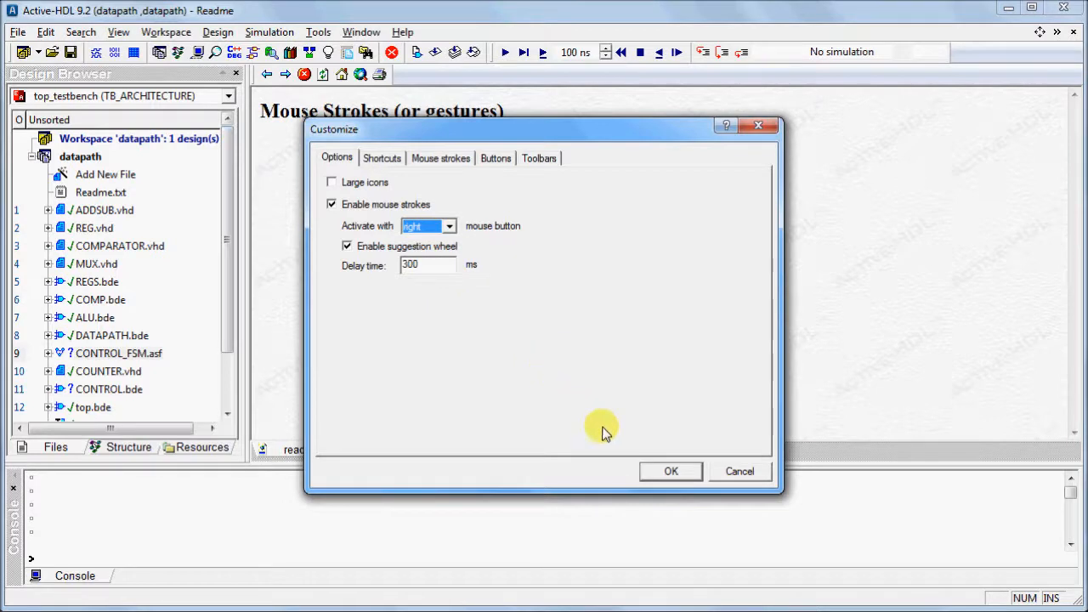
pyautogui.click(670, 471)
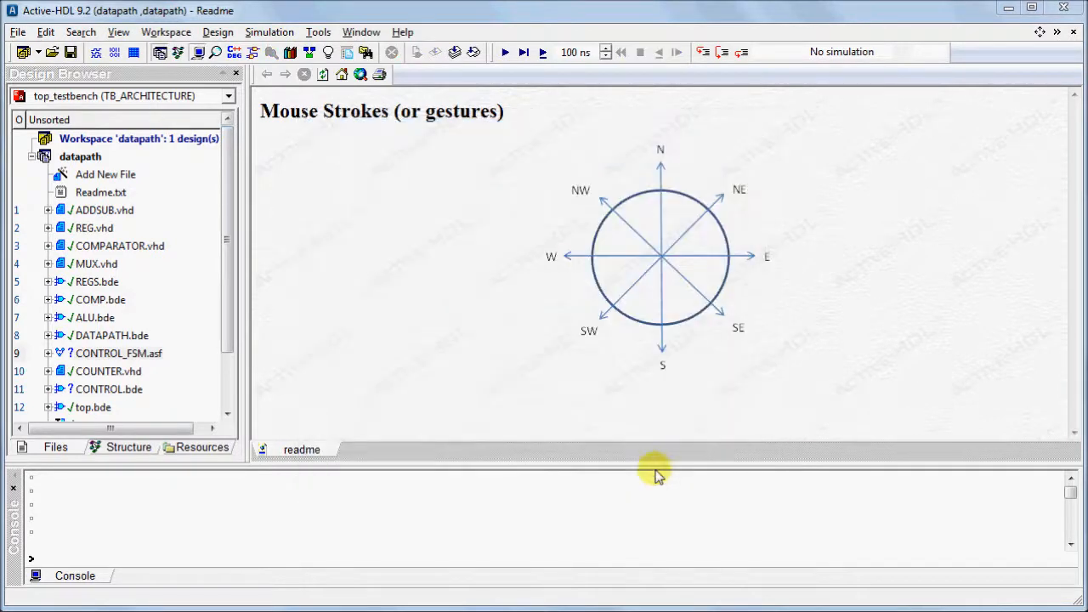
pyautogui.moveTo(316, 427)
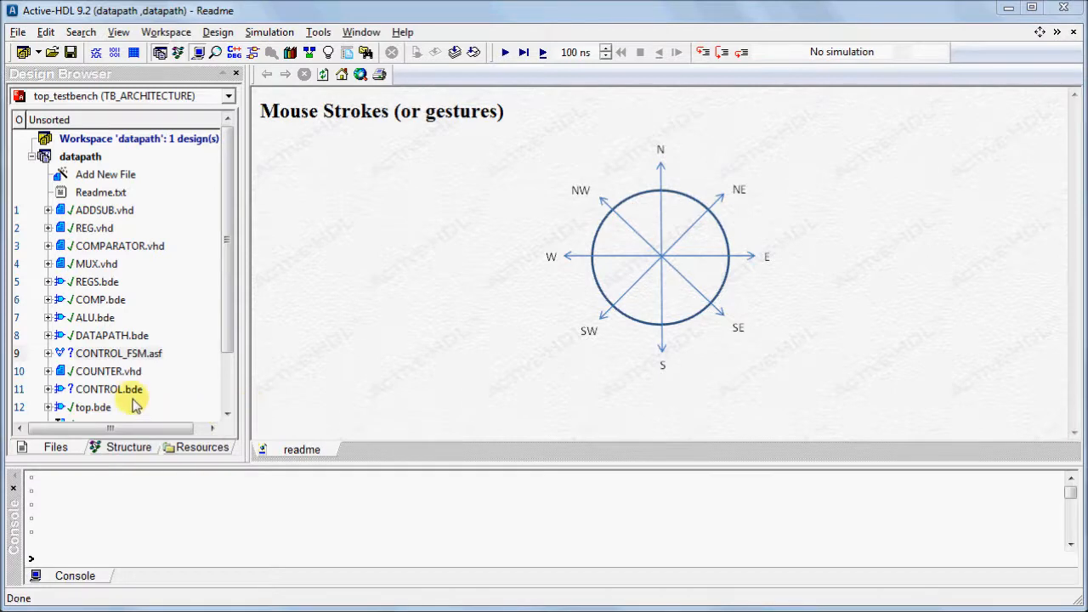
pyautogui.doubleClick(109, 387)
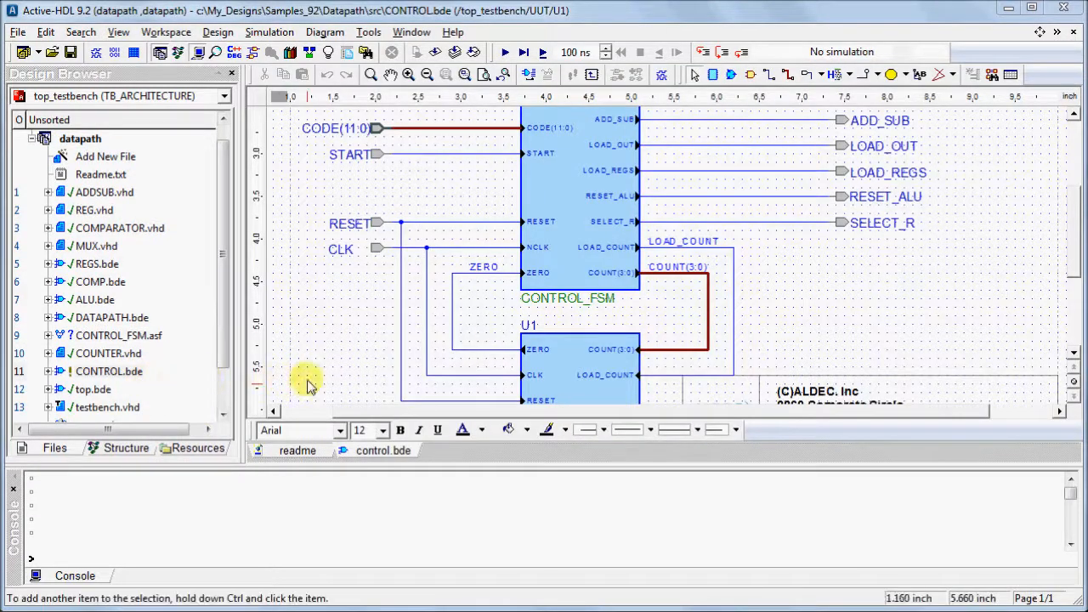
pyautogui.moveTo(360, 315)
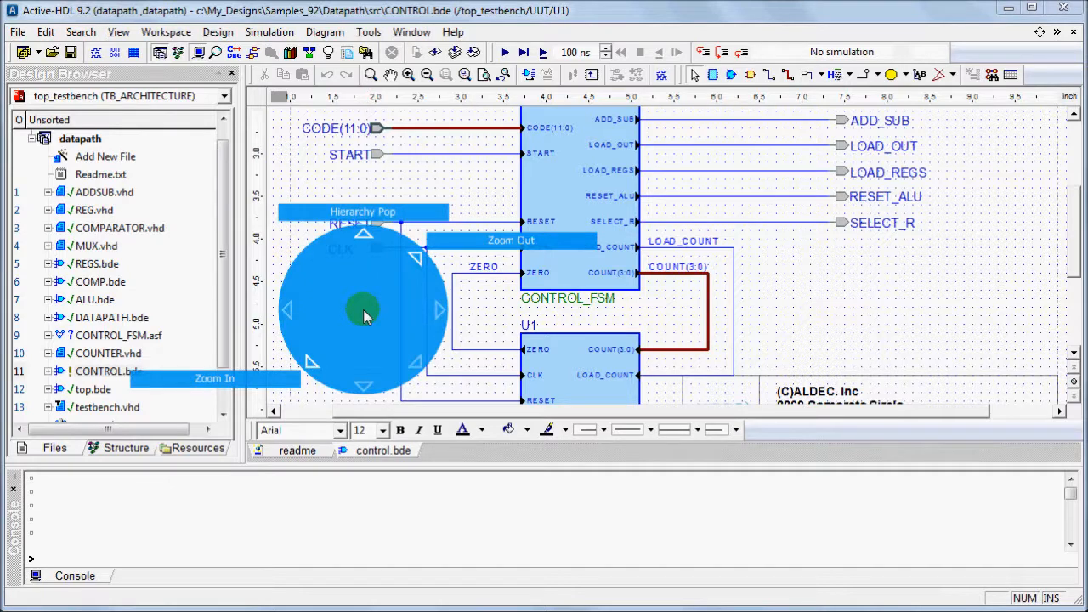
pyautogui.moveTo(354, 321)
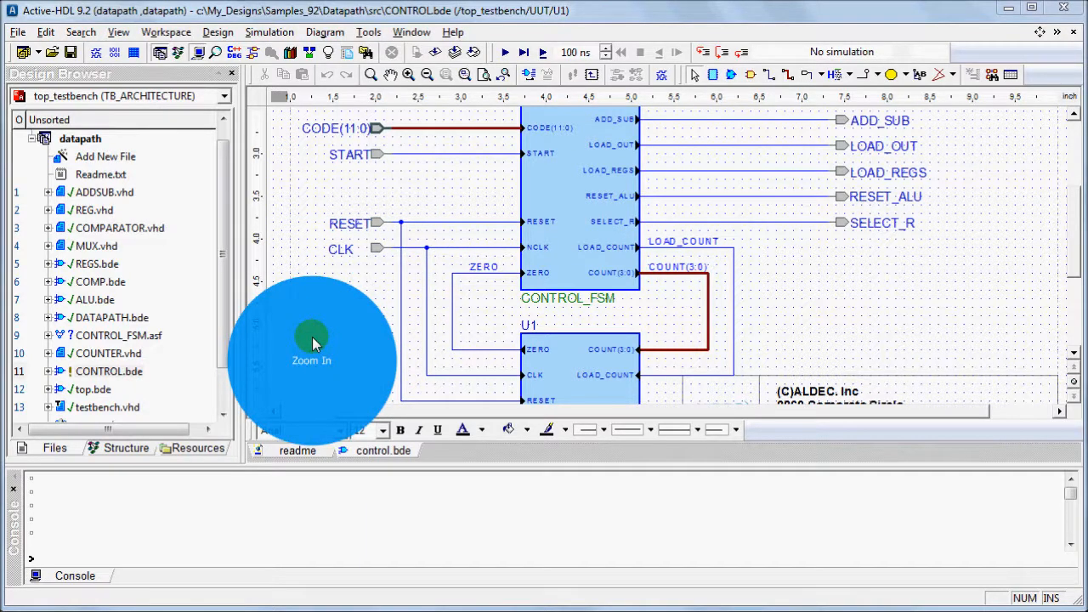
pyautogui.click(313, 340)
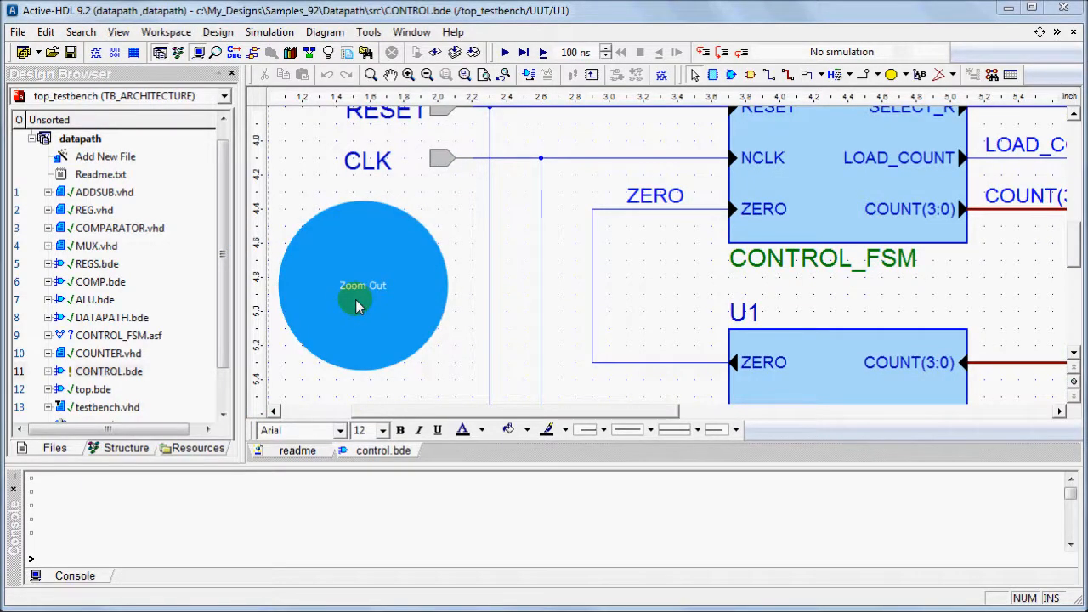
pyautogui.click(364, 286)
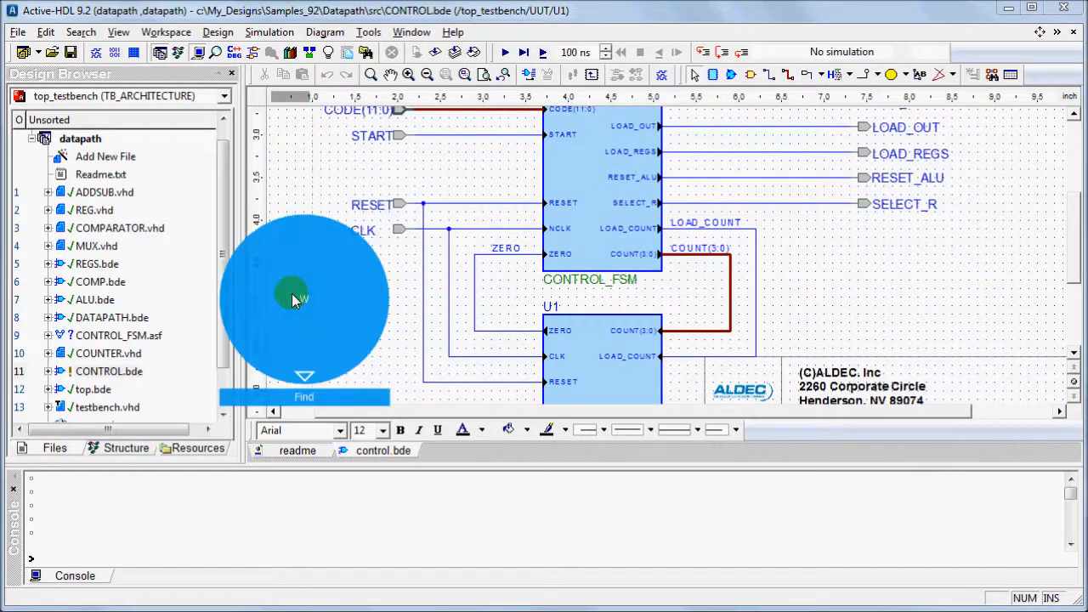
pyautogui.moveTo(292, 350)
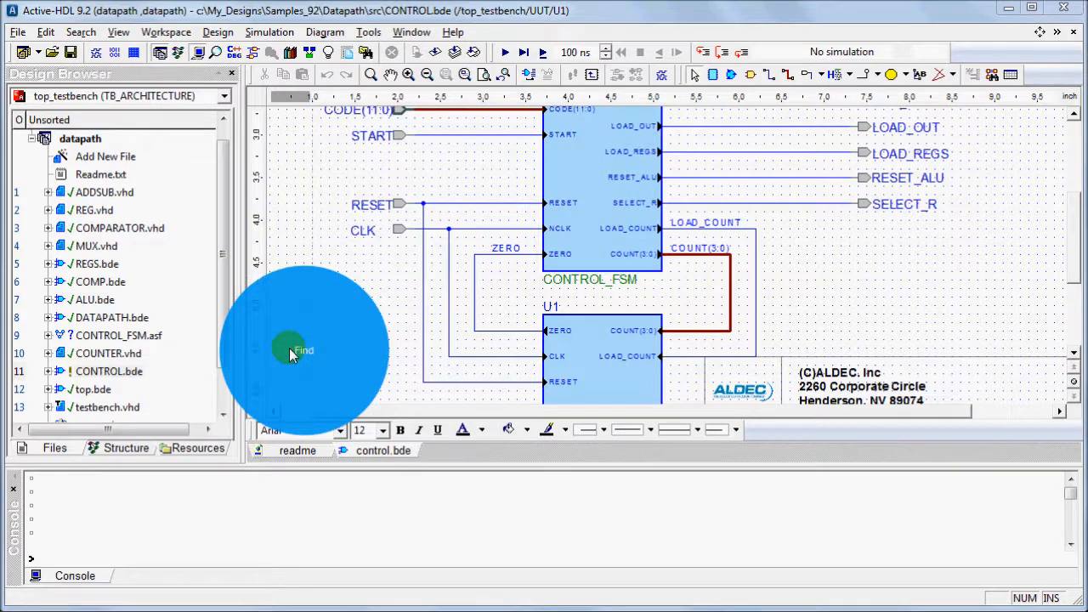
pyautogui.click(303, 350)
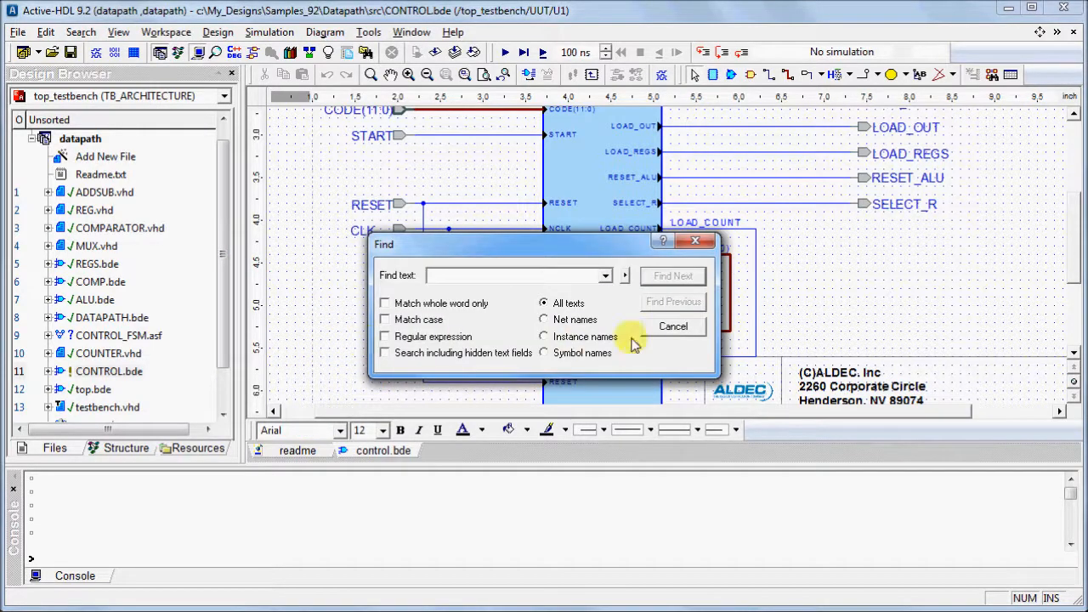
pyautogui.click(674, 326)
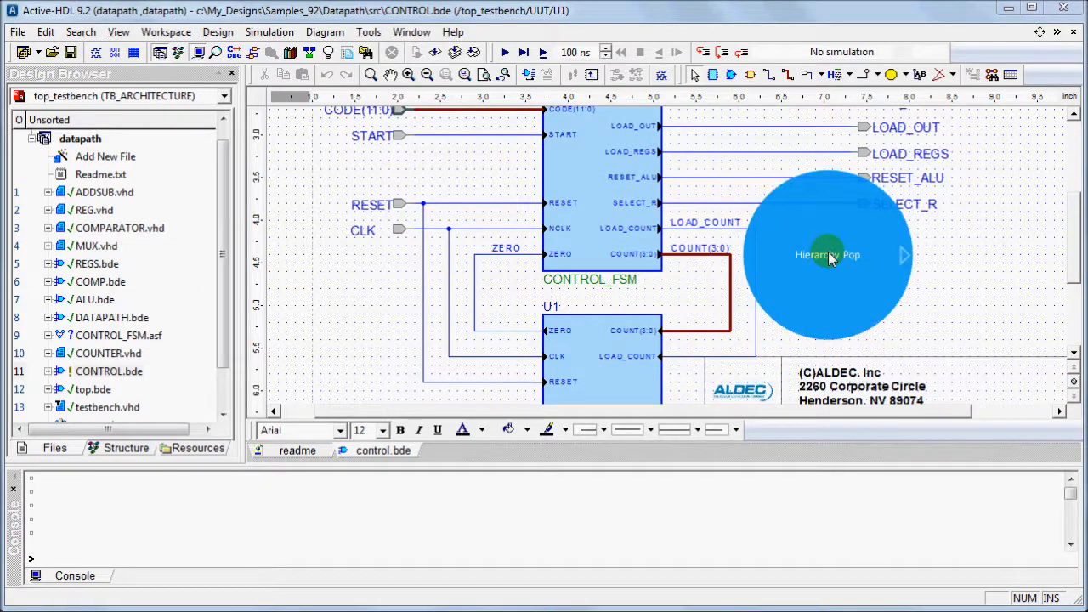
# Step: Pop up the hierarchy from CONTROL.bde to the top.bde diagram
pyautogui.click(827, 255)
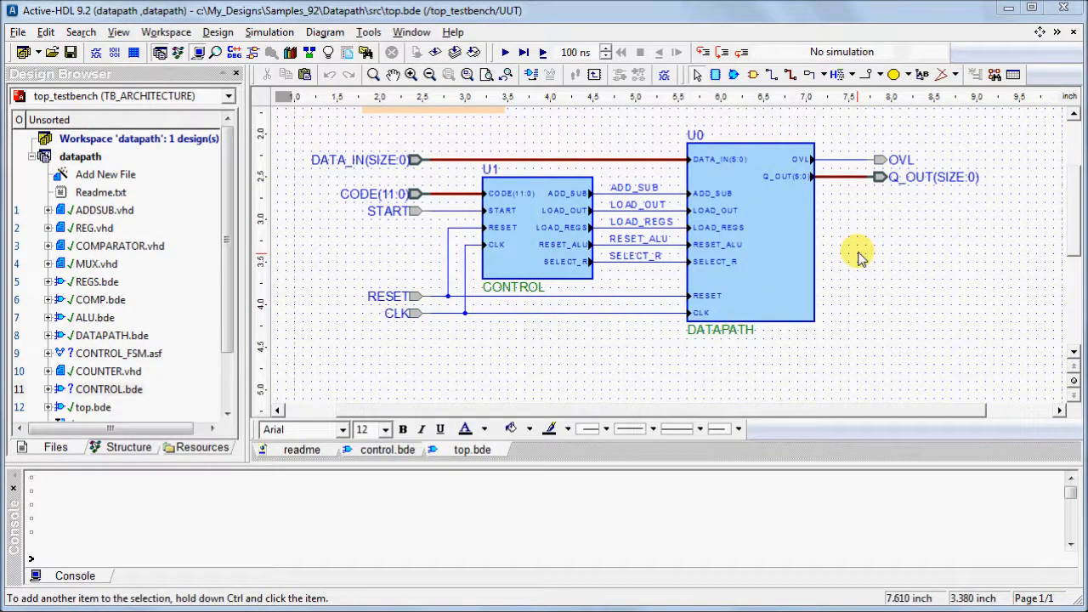
pyautogui.moveTo(881, 162)
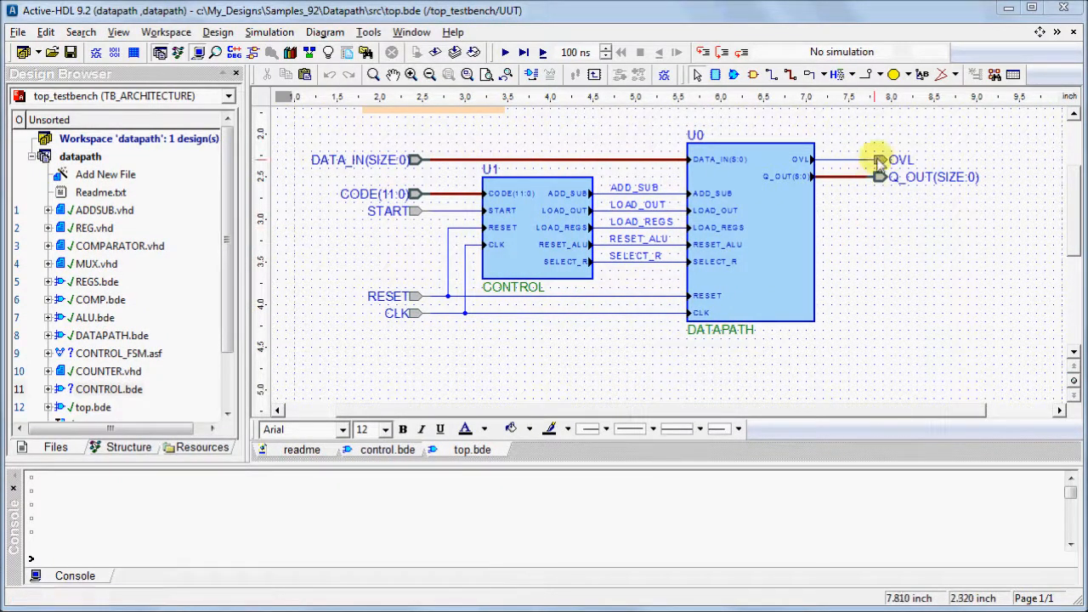
pyautogui.moveTo(880, 85)
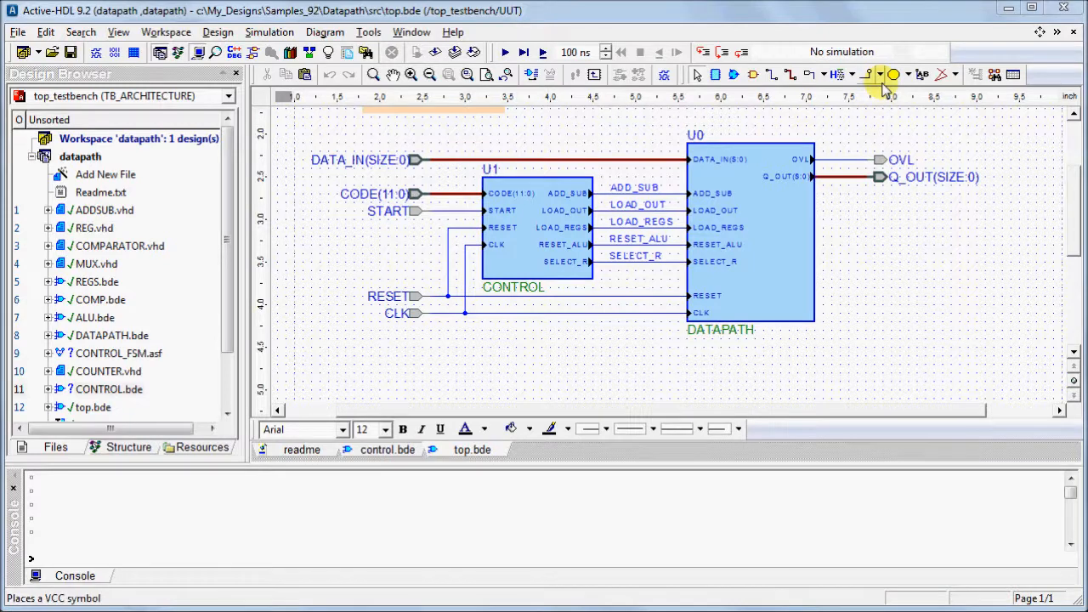
# Step: Reopen Customize and show the Mouse strokes assignment settings
pyautogui.click(881, 75)
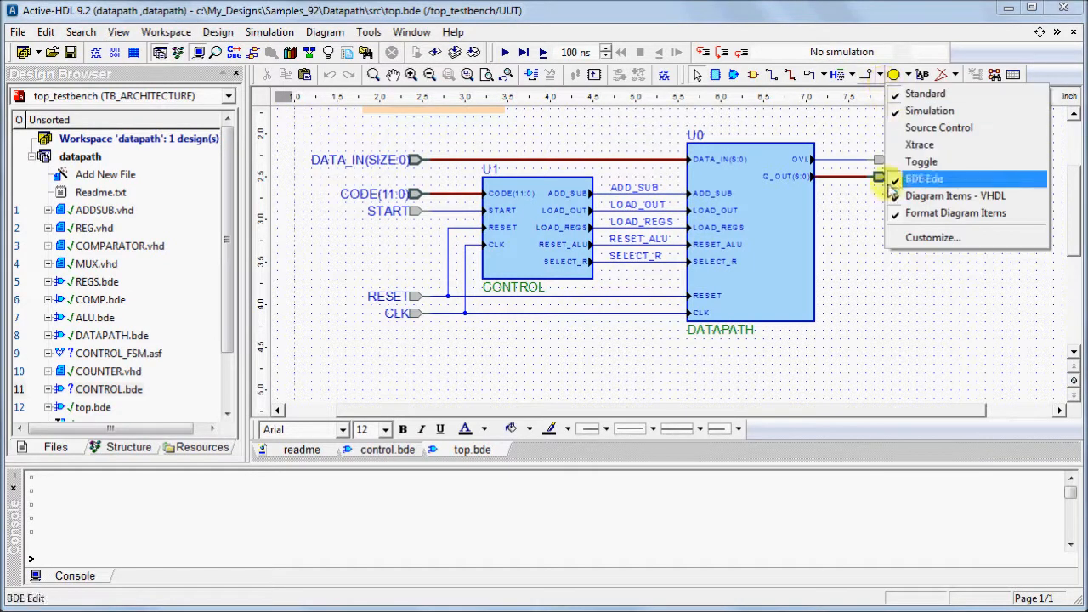
pyautogui.click(932, 238)
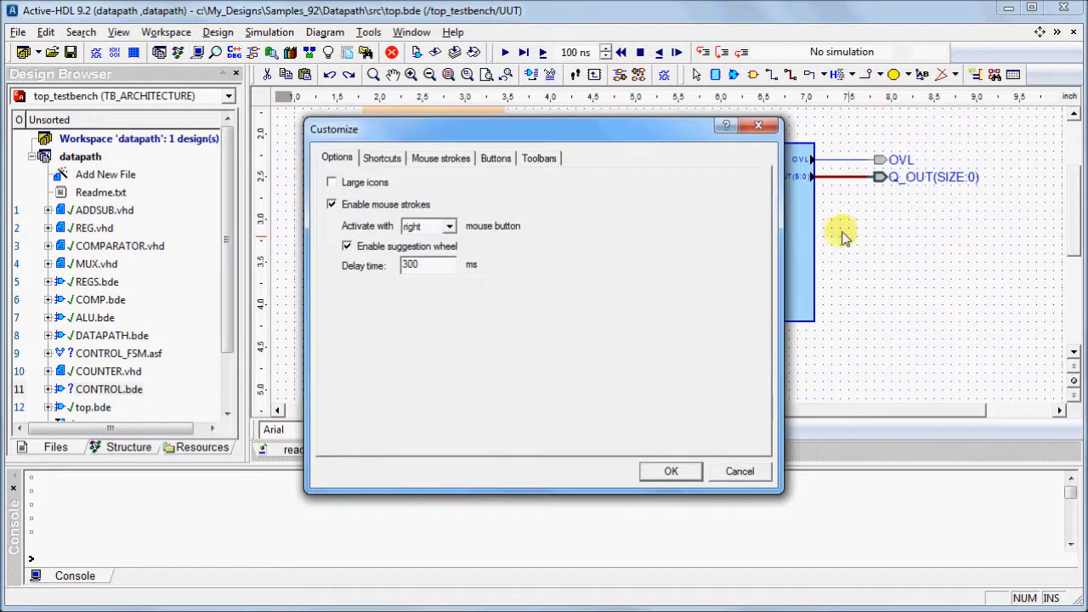
pyautogui.click(380, 159)
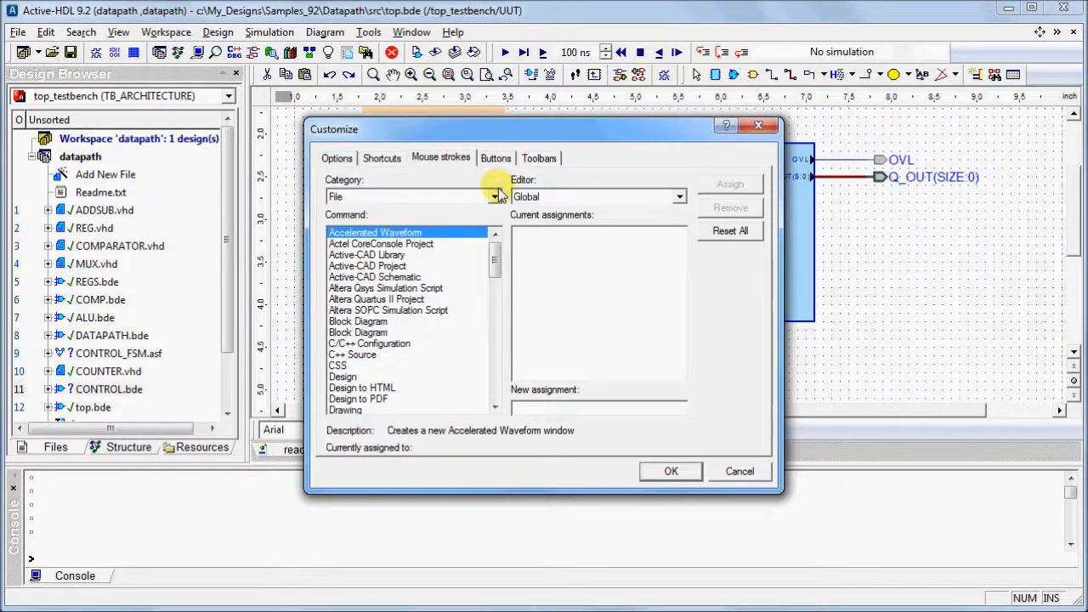
# Step: Assign the N,SE stroke to Add Cursor in the Accelerated Waveform category
pyautogui.click(496, 198)
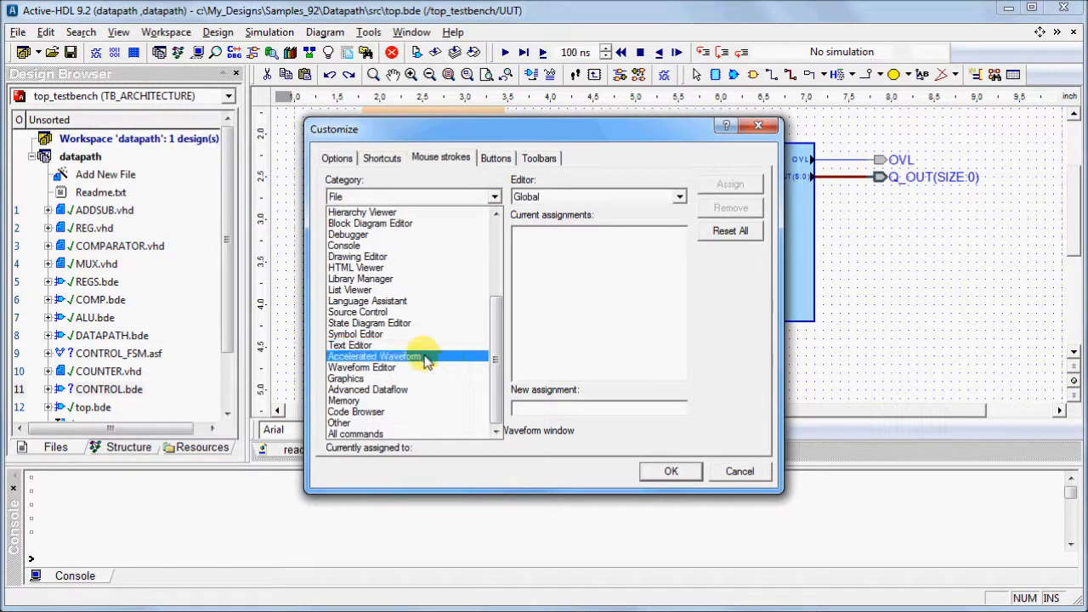
pyautogui.click(374, 355)
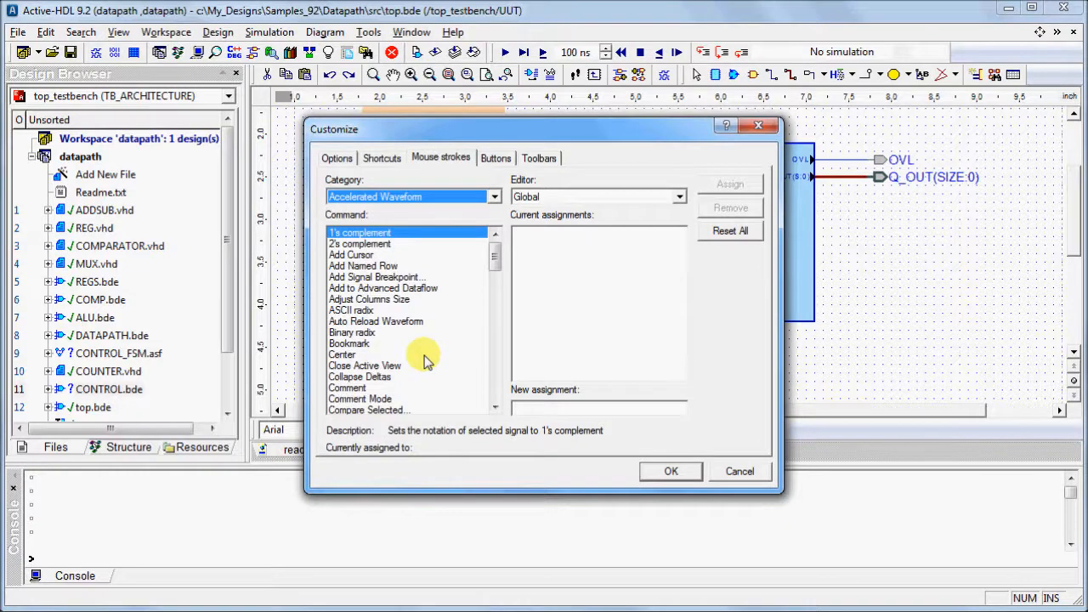
pyautogui.moveTo(361, 259)
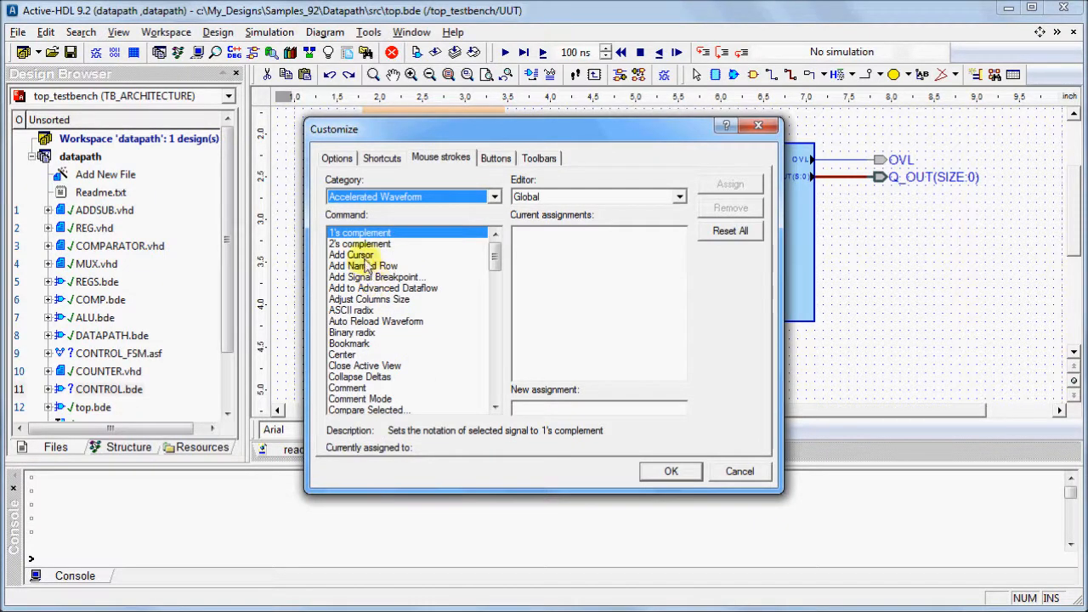
pyautogui.click(351, 255)
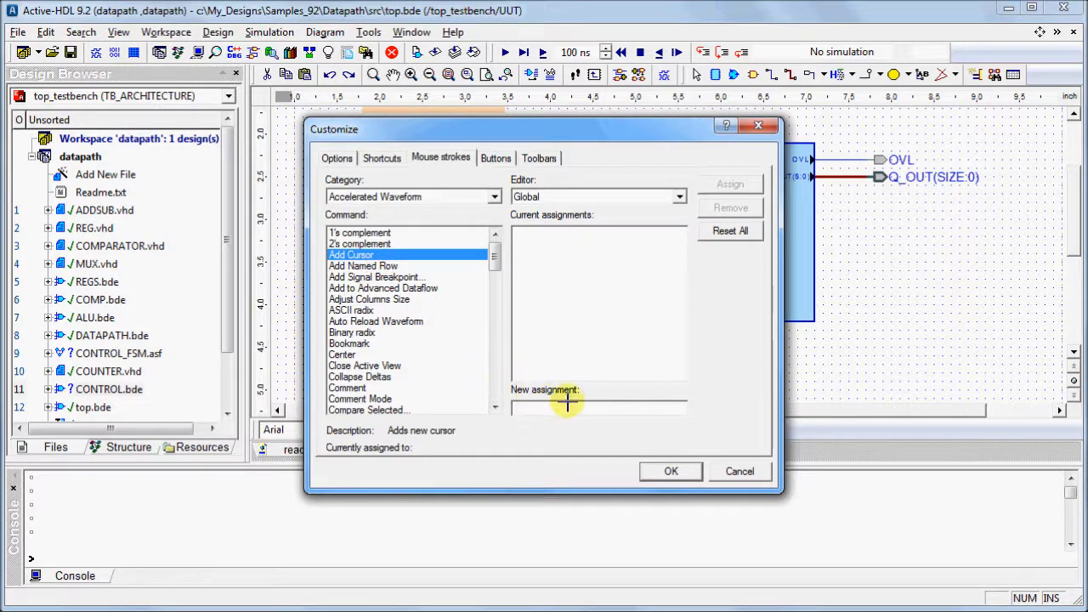
pyautogui.moveTo(594, 409)
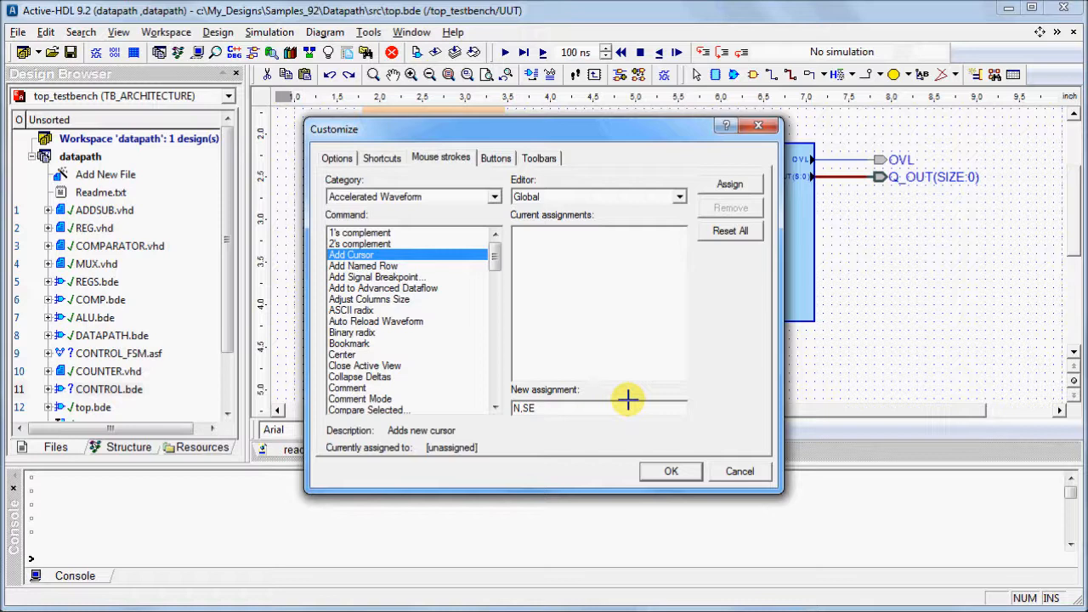
pyautogui.moveTo(705, 279)
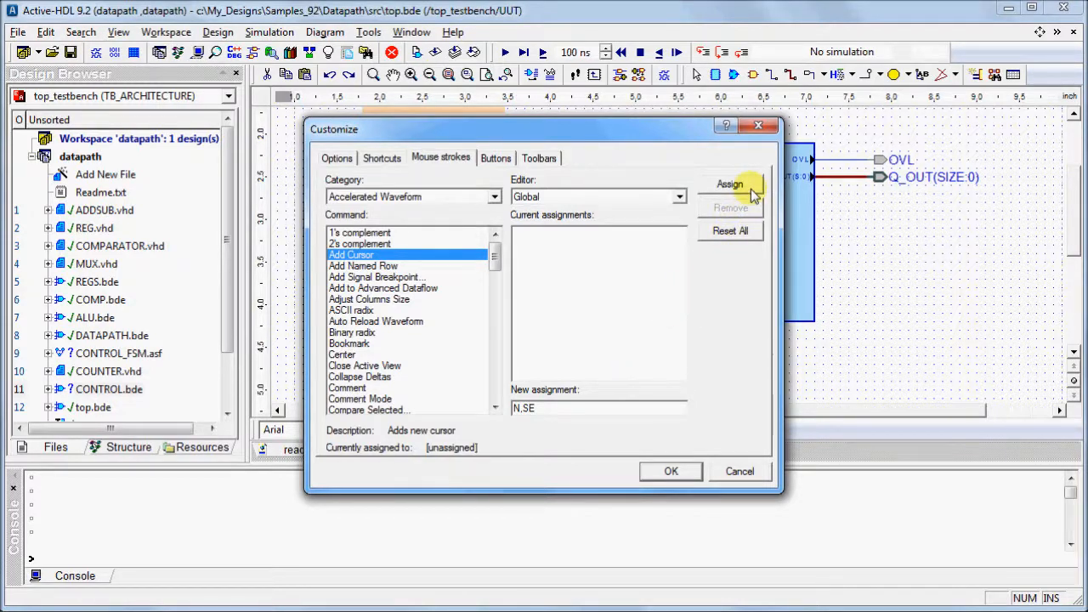
pyautogui.click(729, 184)
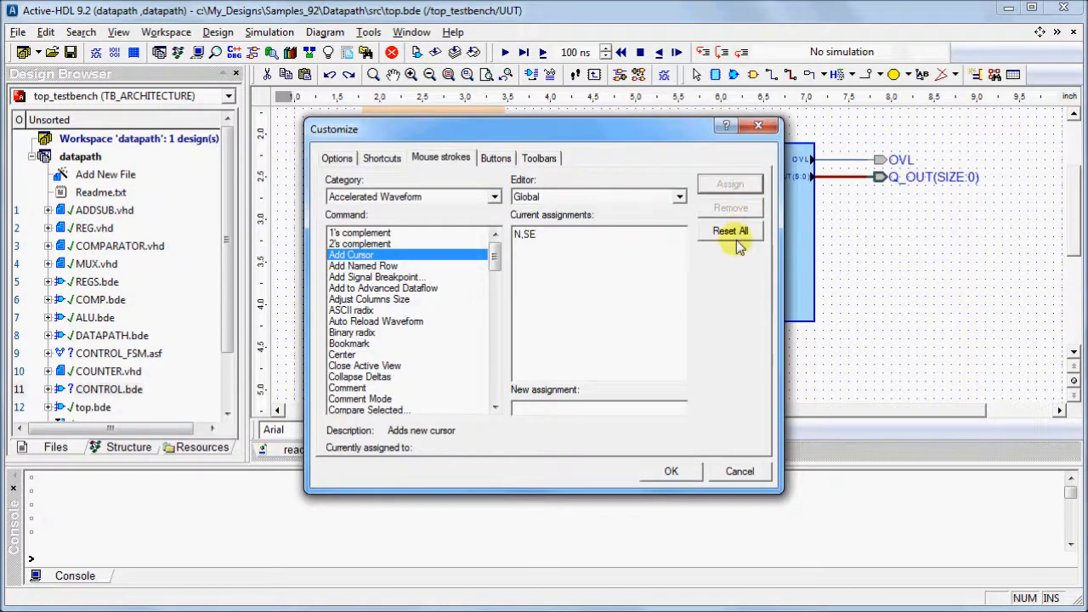